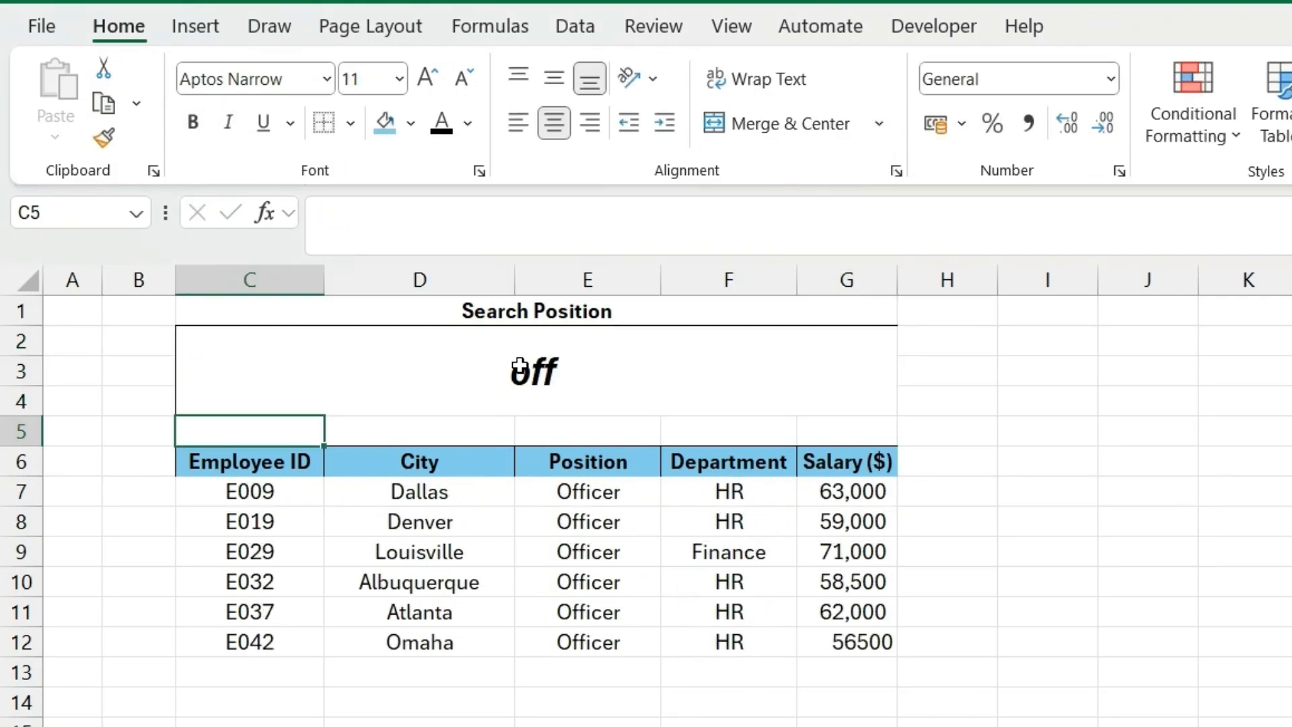
mouse_move(627, 598)
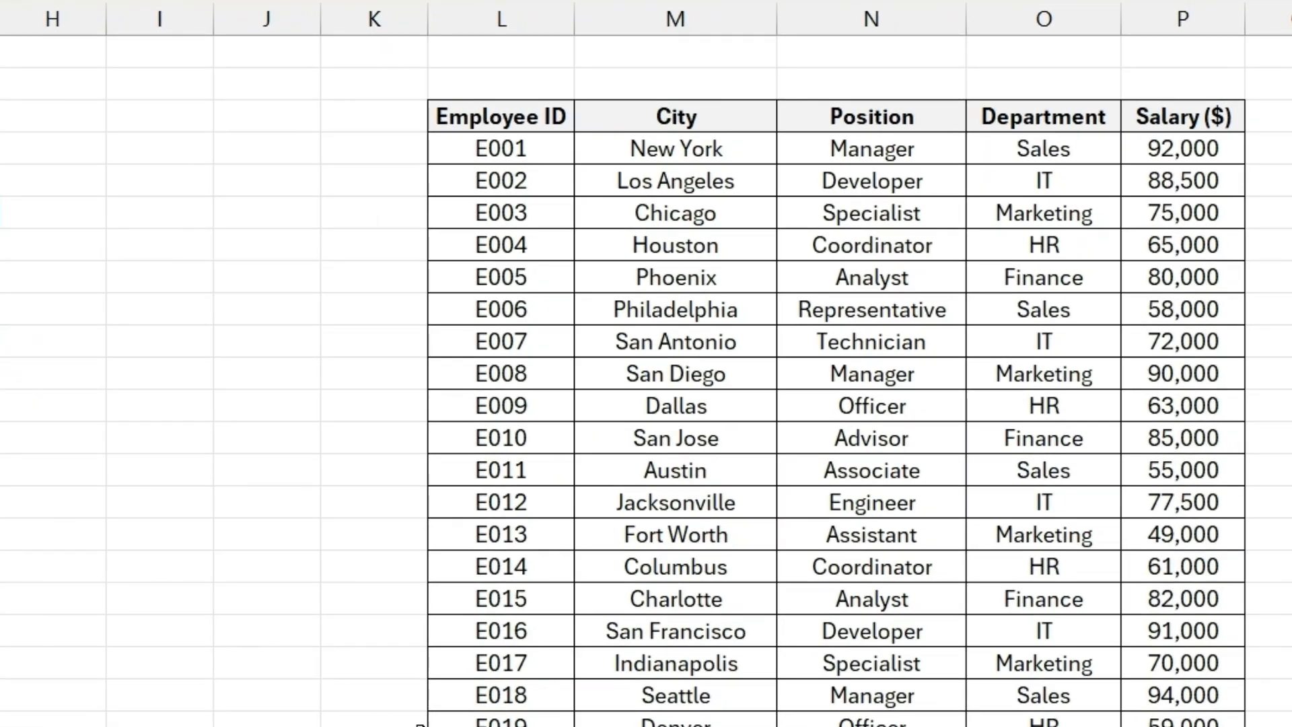
Step: Select the header row of the employee table in columns L to P
click(499, 115)
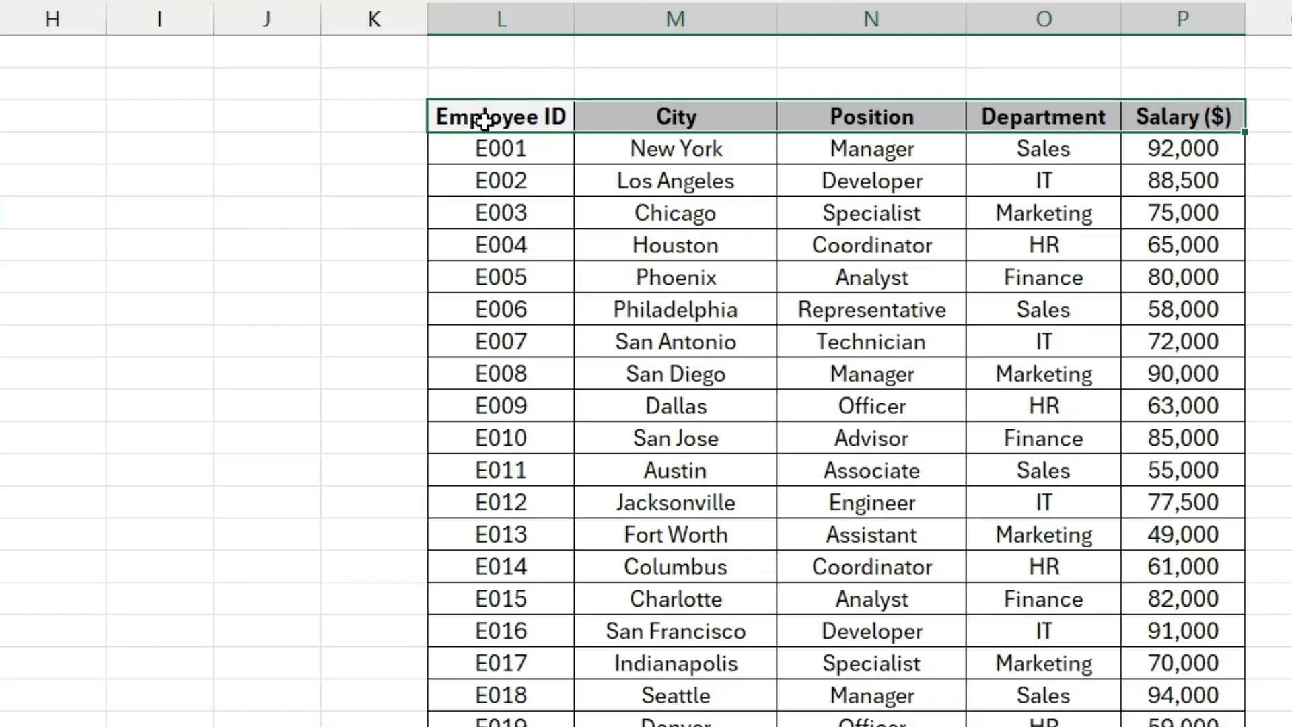
mouse_move(775, 120)
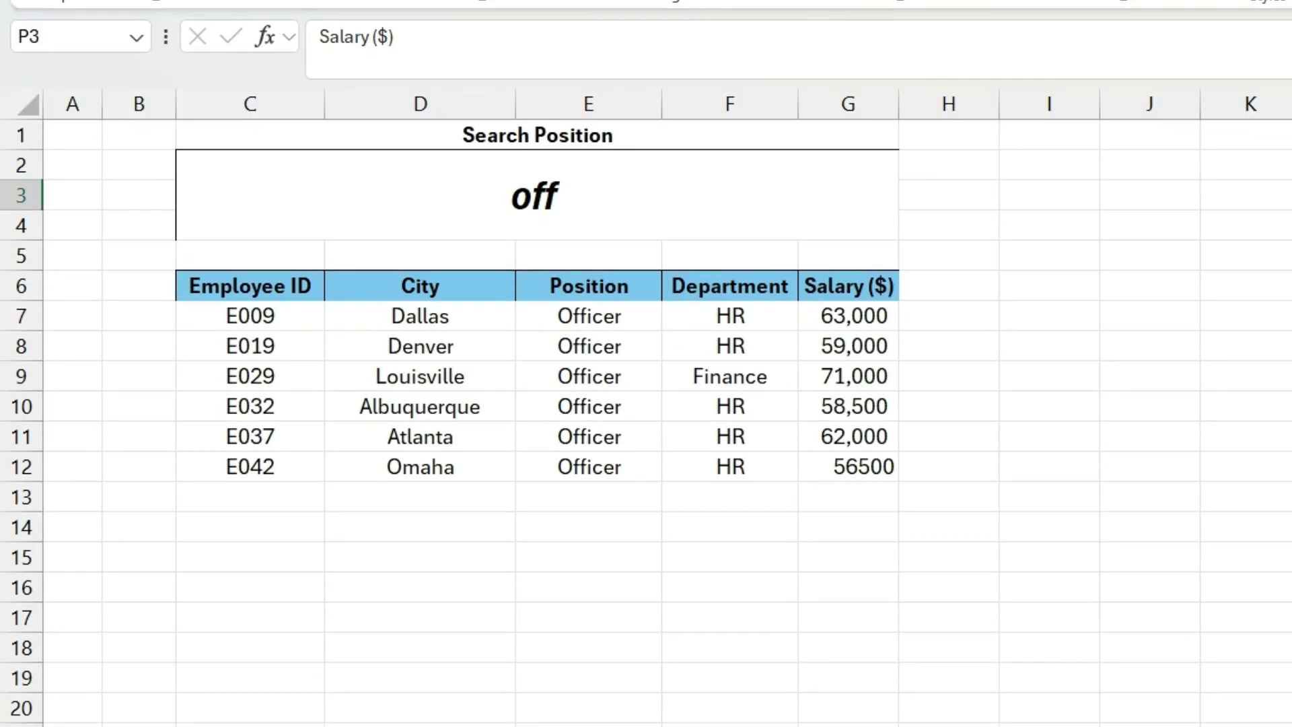
mouse_move(1240, 430)
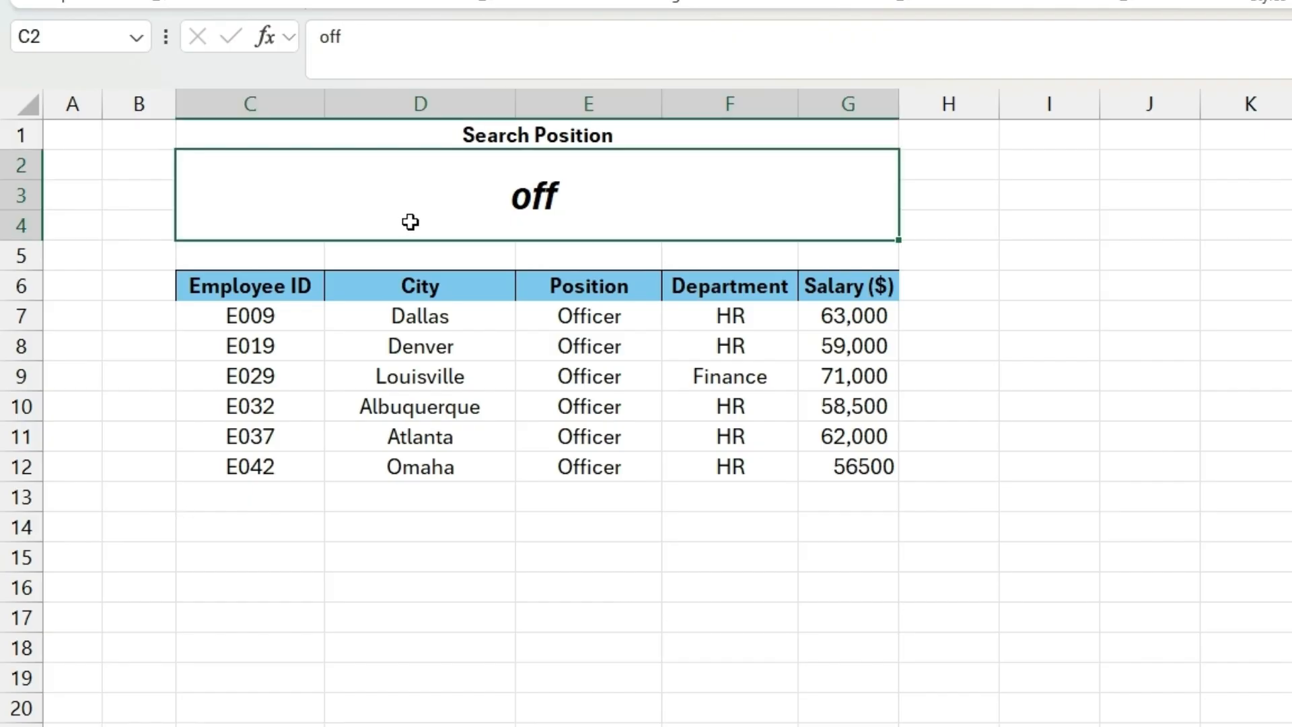
Step: Enter 'Man' in search cell C2 to list the five Manager employees
text(Ma)
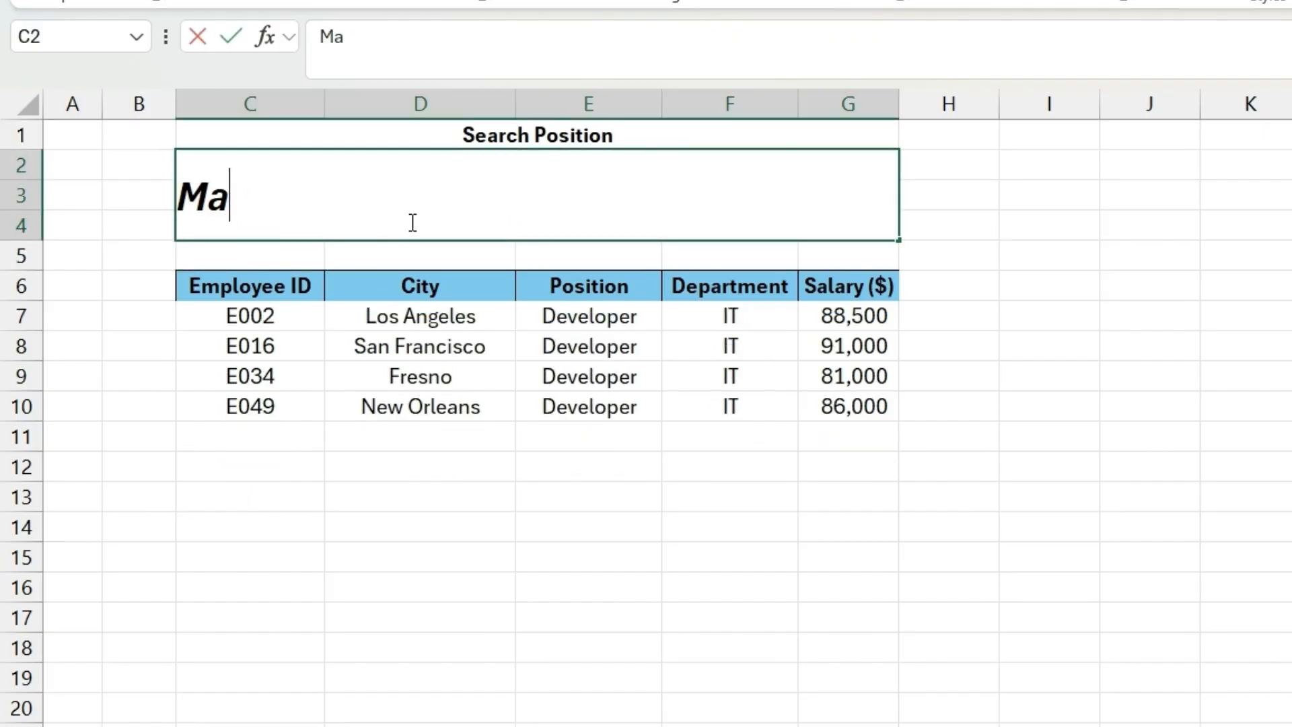
text(n)
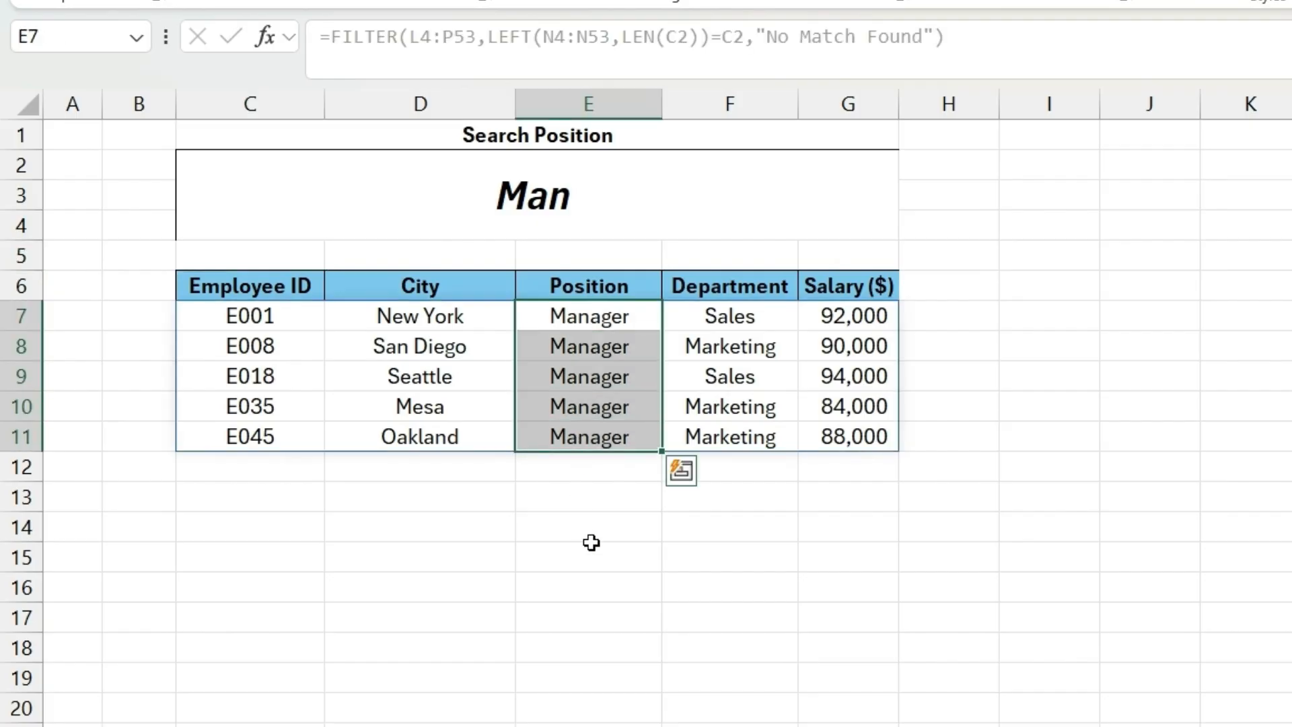
click(587, 556)
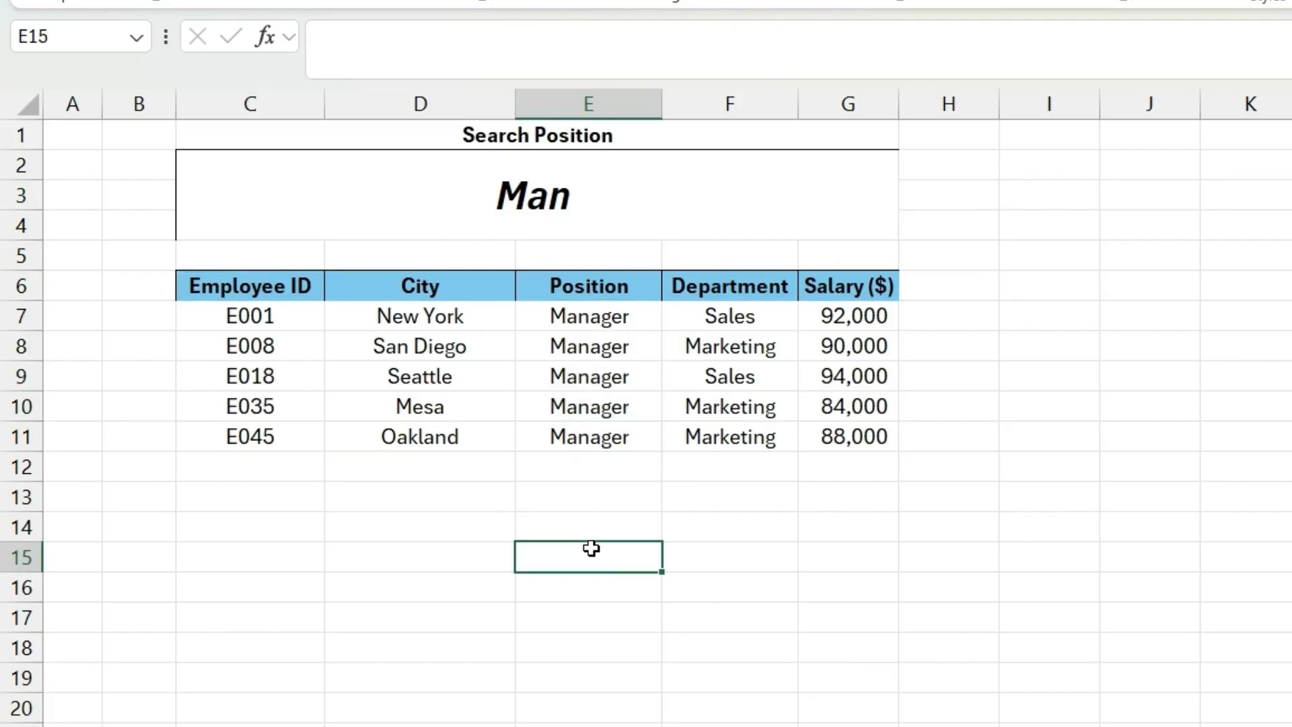
mouse_move(513, 519)
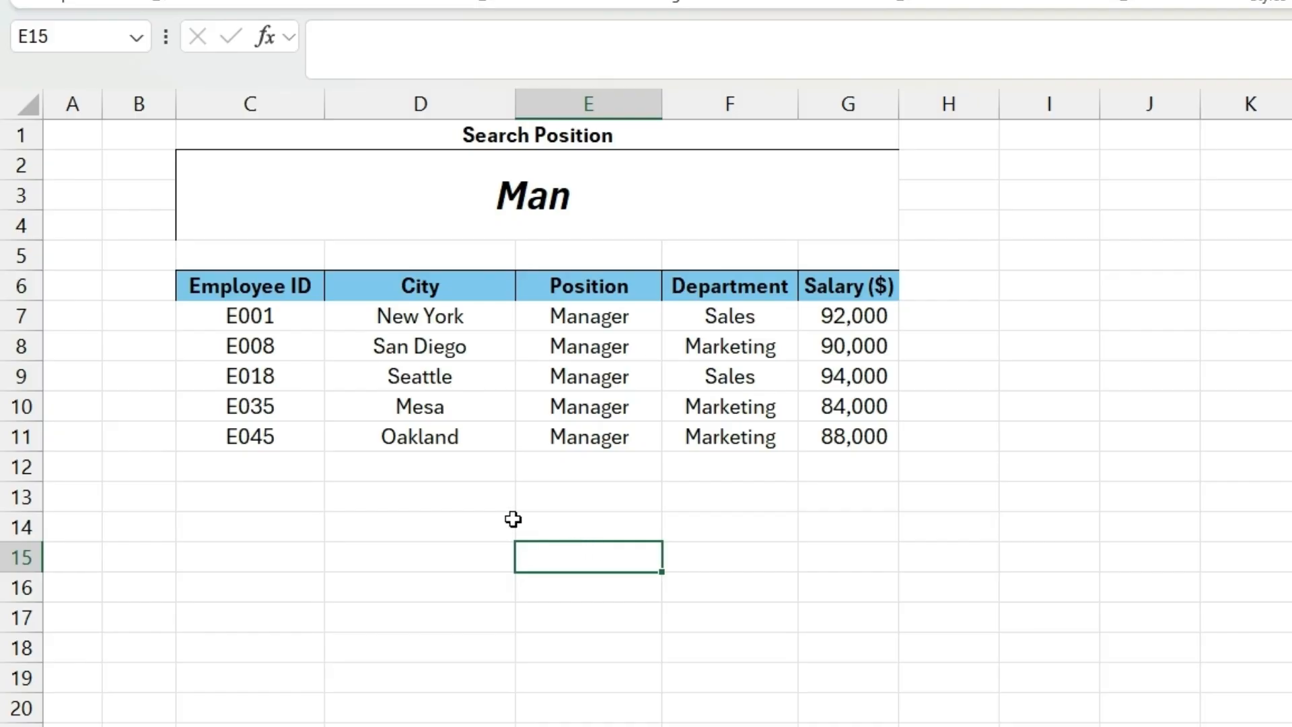
mouse_move(670, 464)
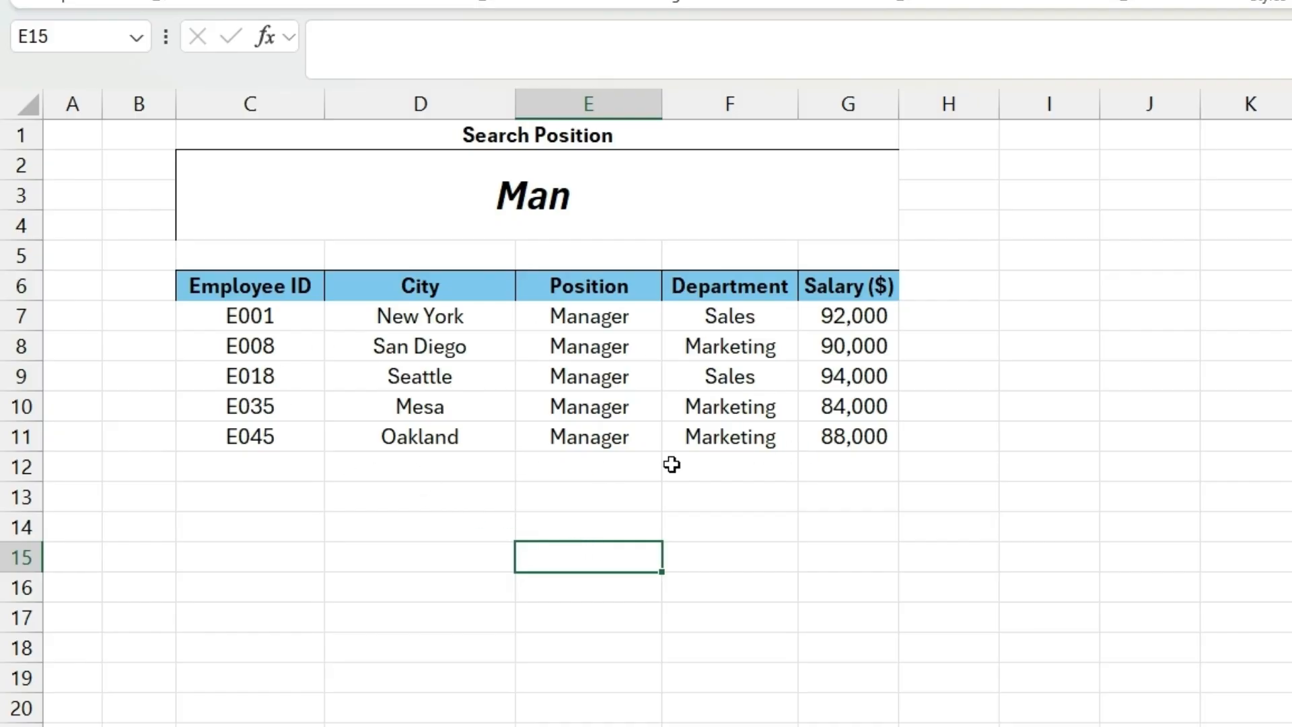
Step: Begin the C7 formula as =FILTER(L4:P53,LEFT( over the source table
text(=f)
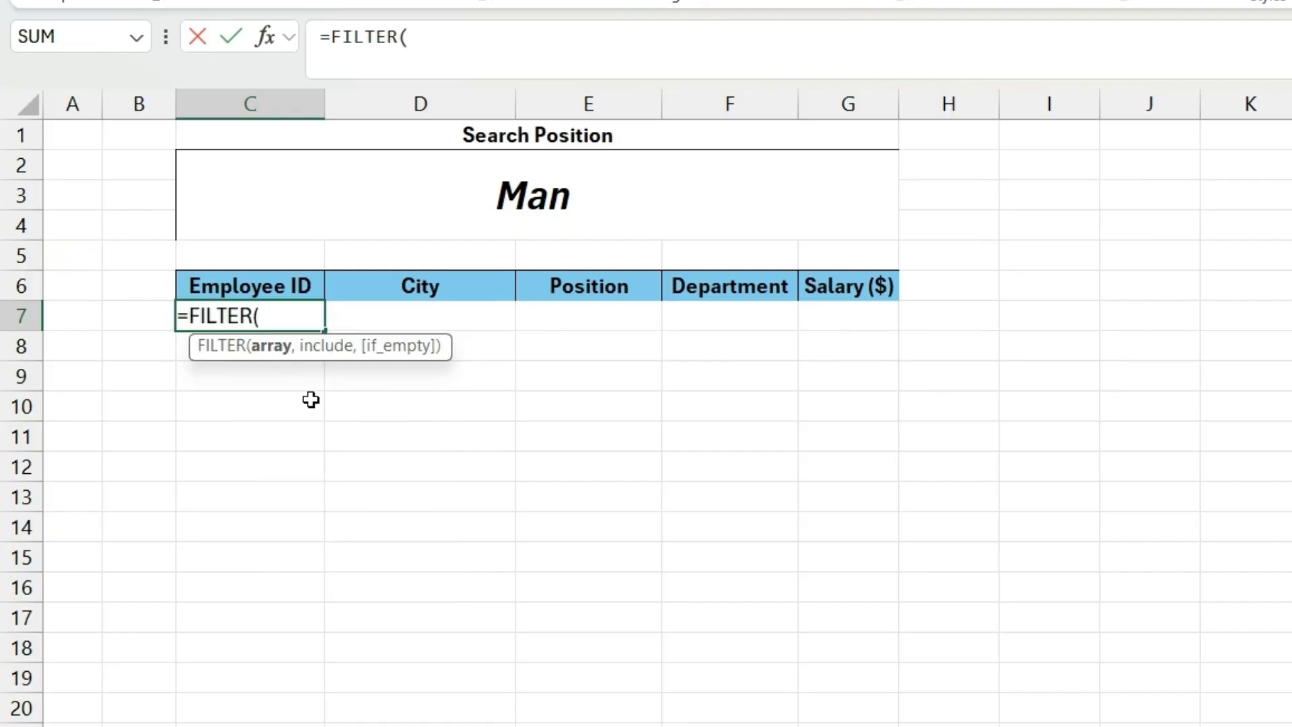
mouse_move(258, 364)
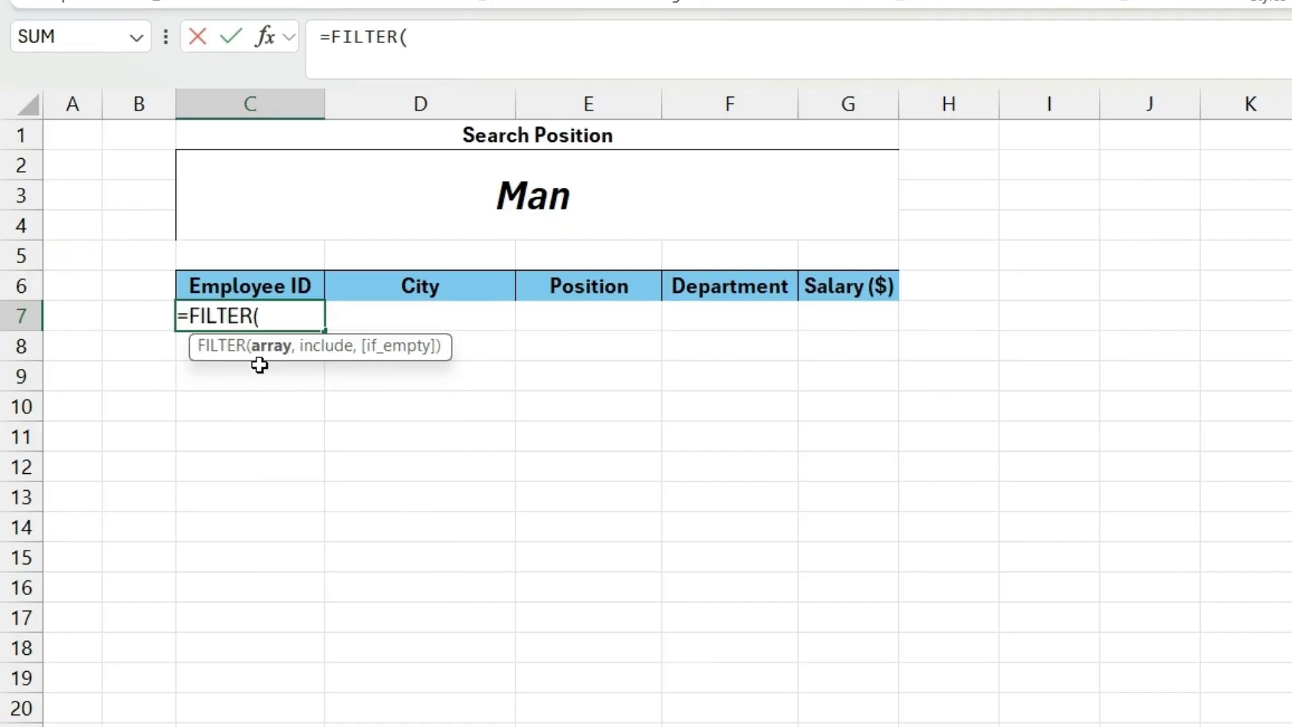
mouse_move(279, 363)
text(L4:P53,)
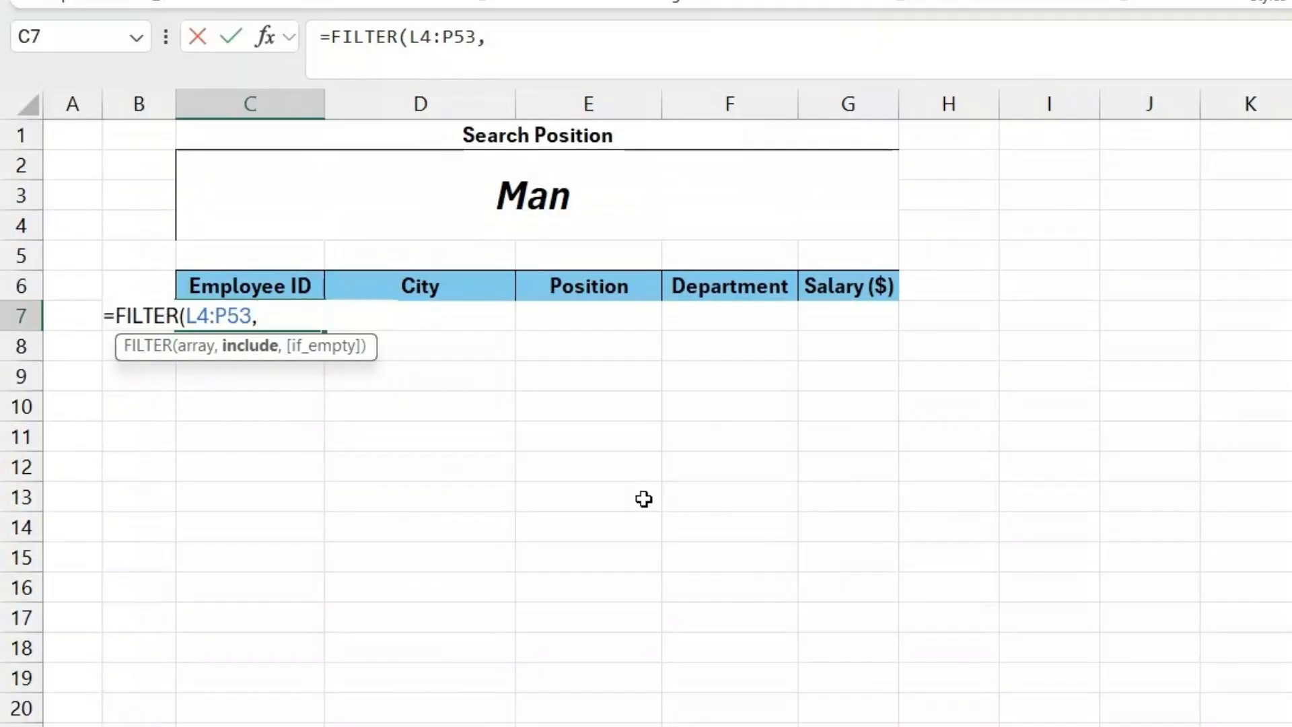
mouse_move(629, 511)
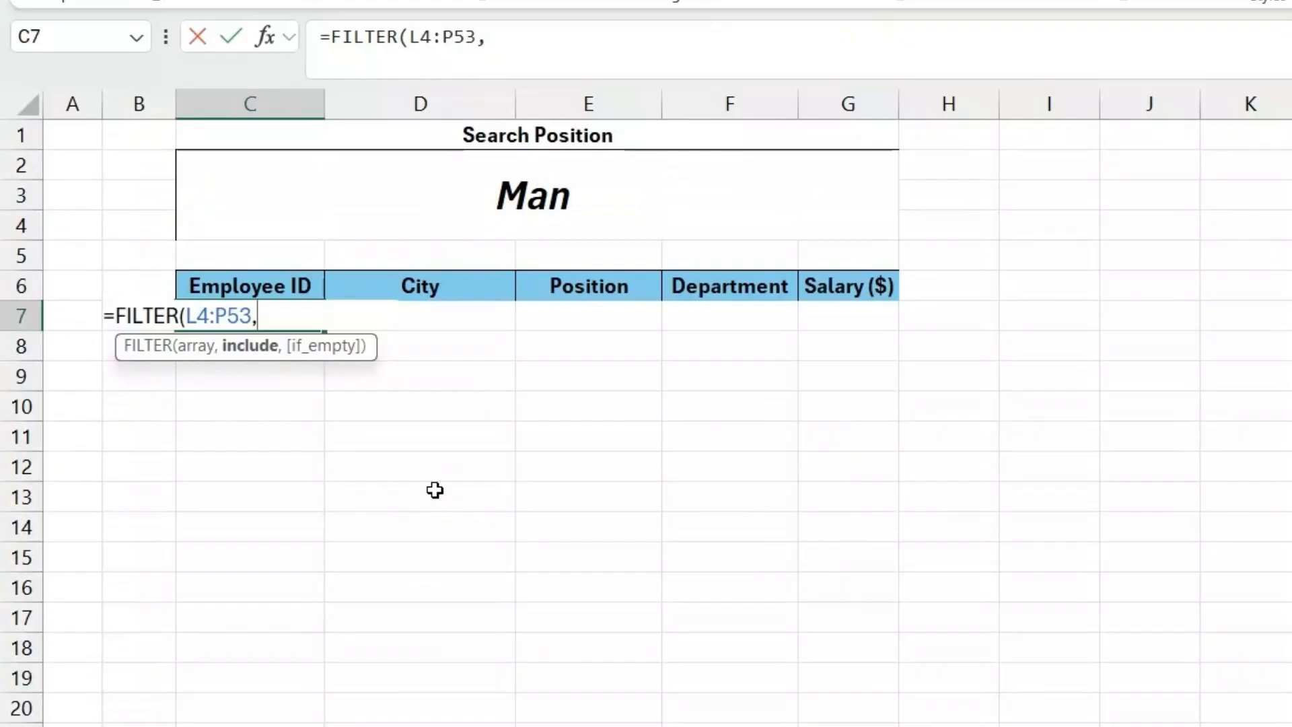
mouse_move(408, 463)
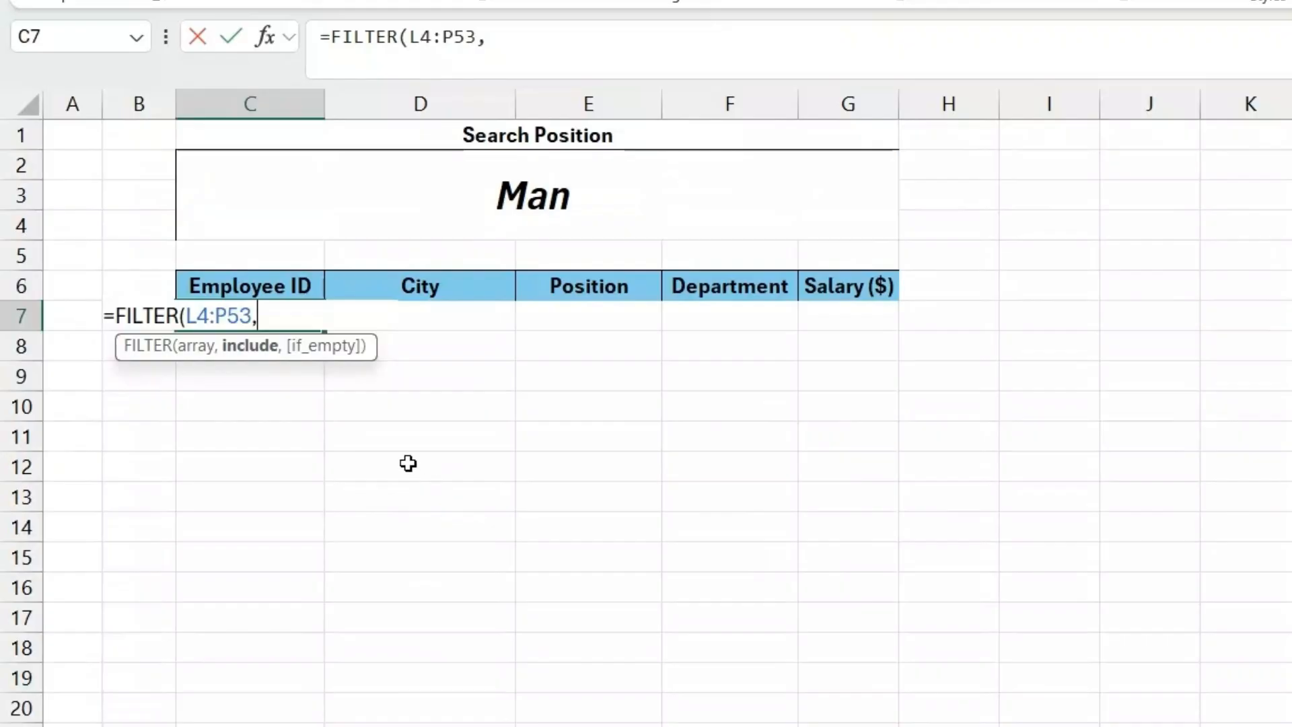
mouse_move(385, 434)
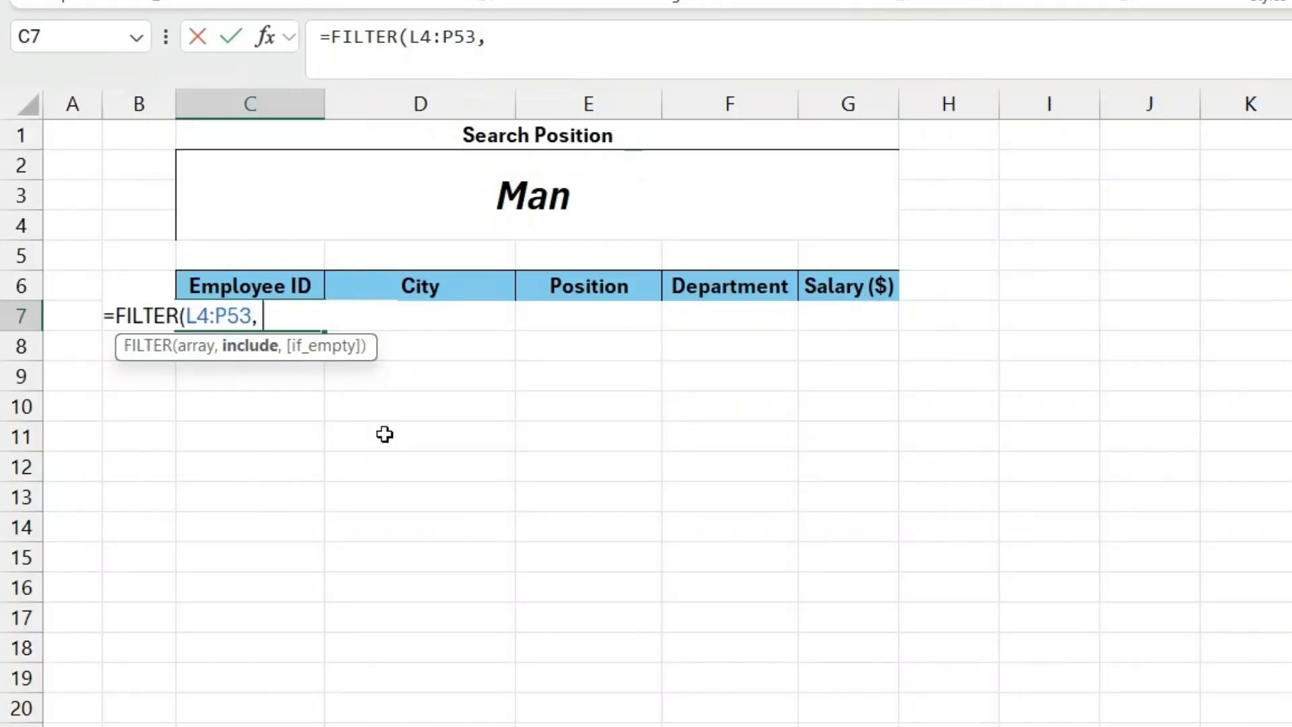
text(LEFT()
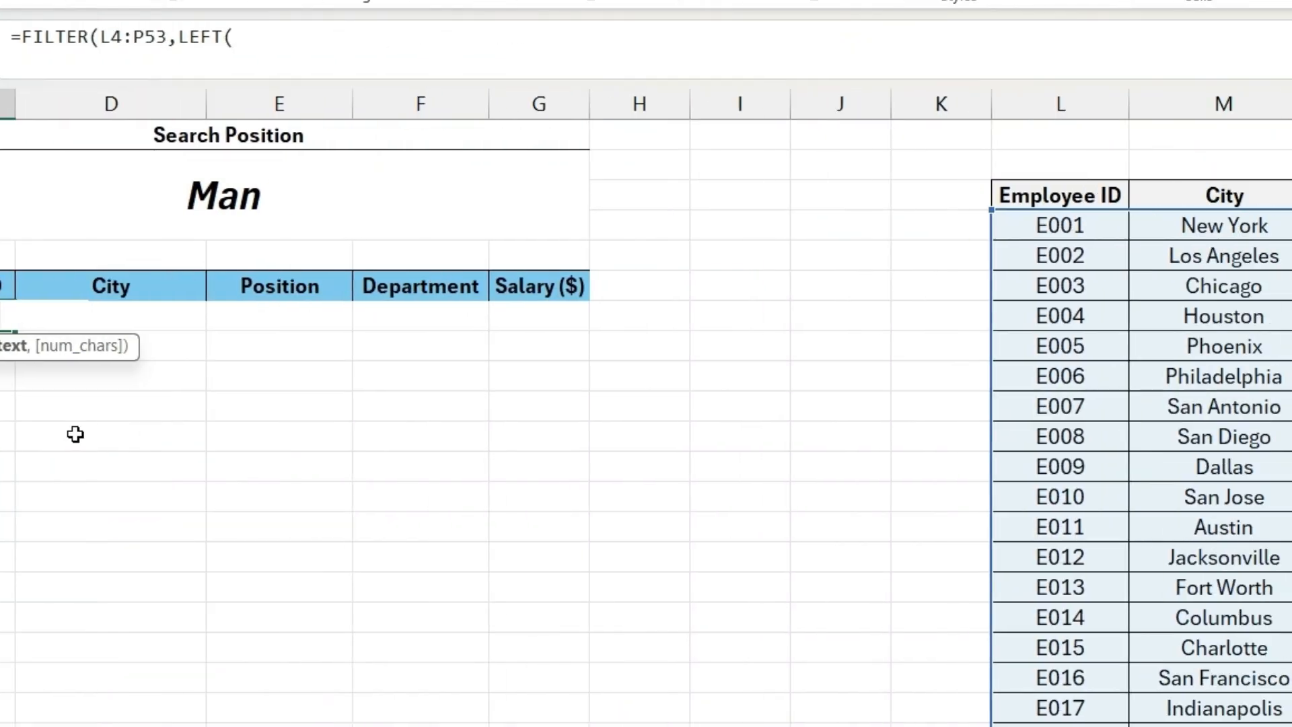
Step: Extend the formula to LEFT(N4:N53,LEN(C2 using the Position column and search box
scroll(down, 3)
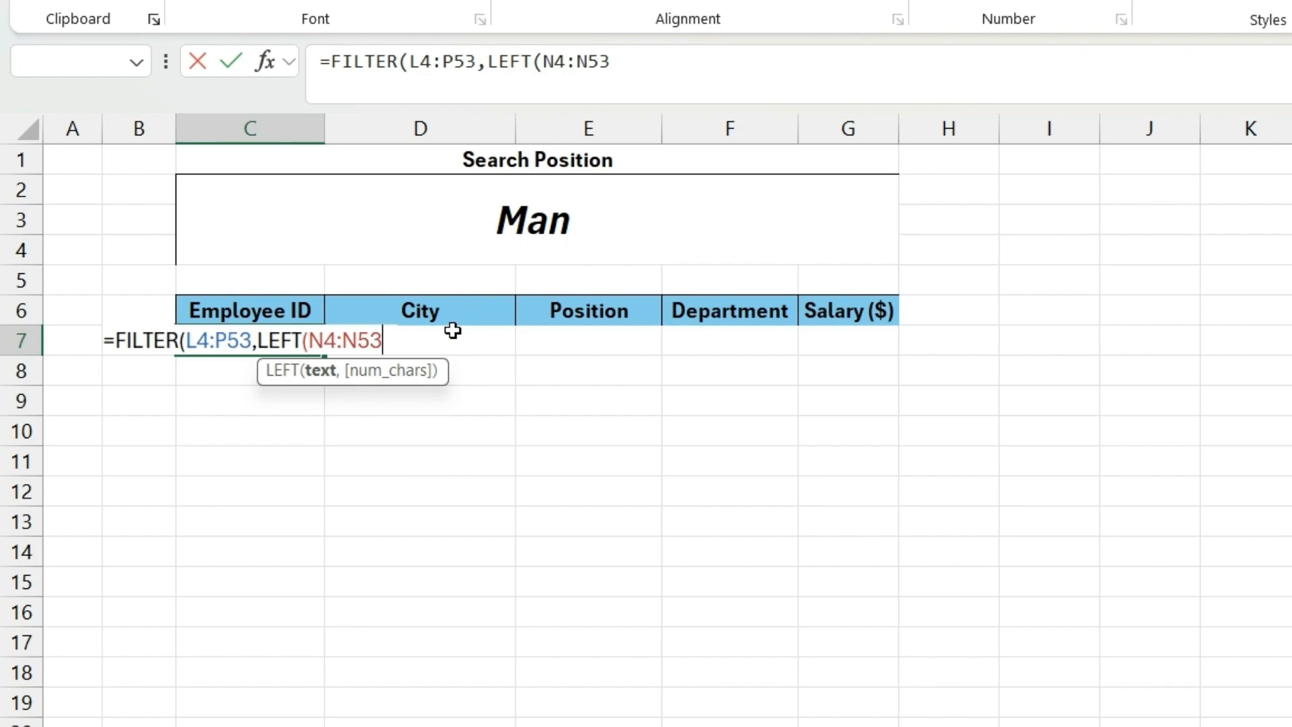
text(,)
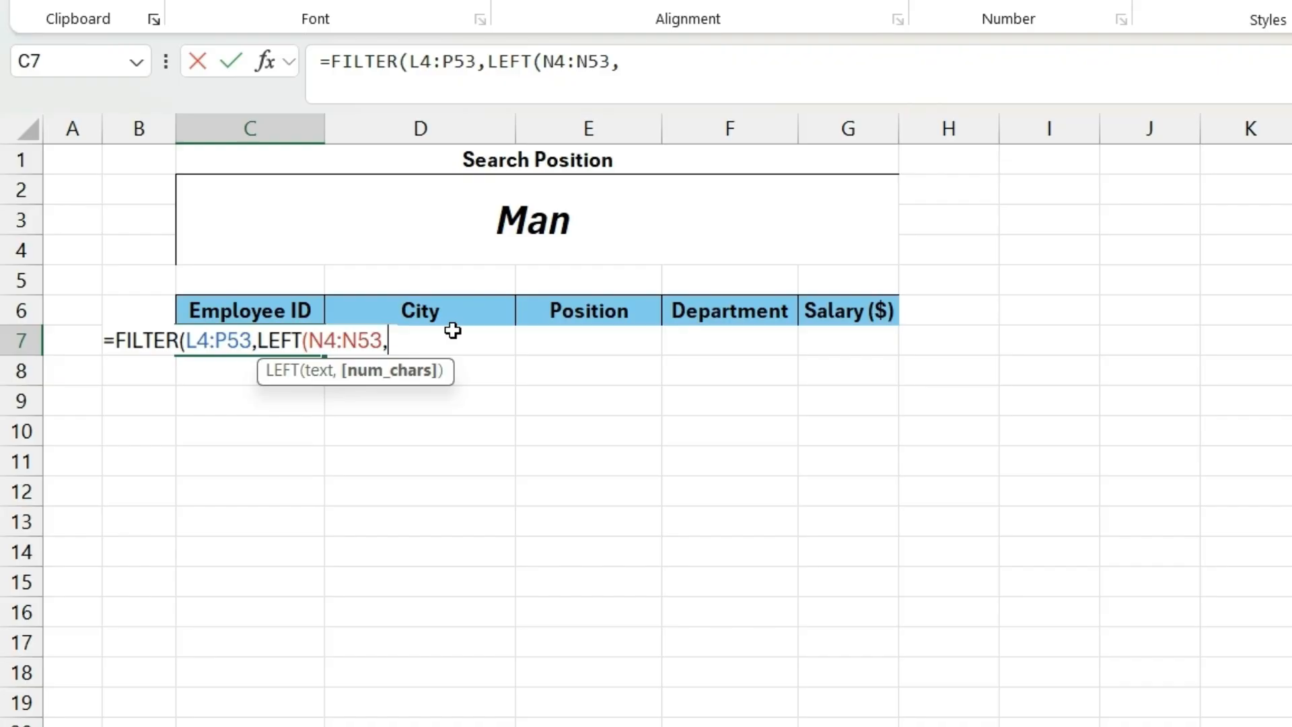
text(LEN(C2)
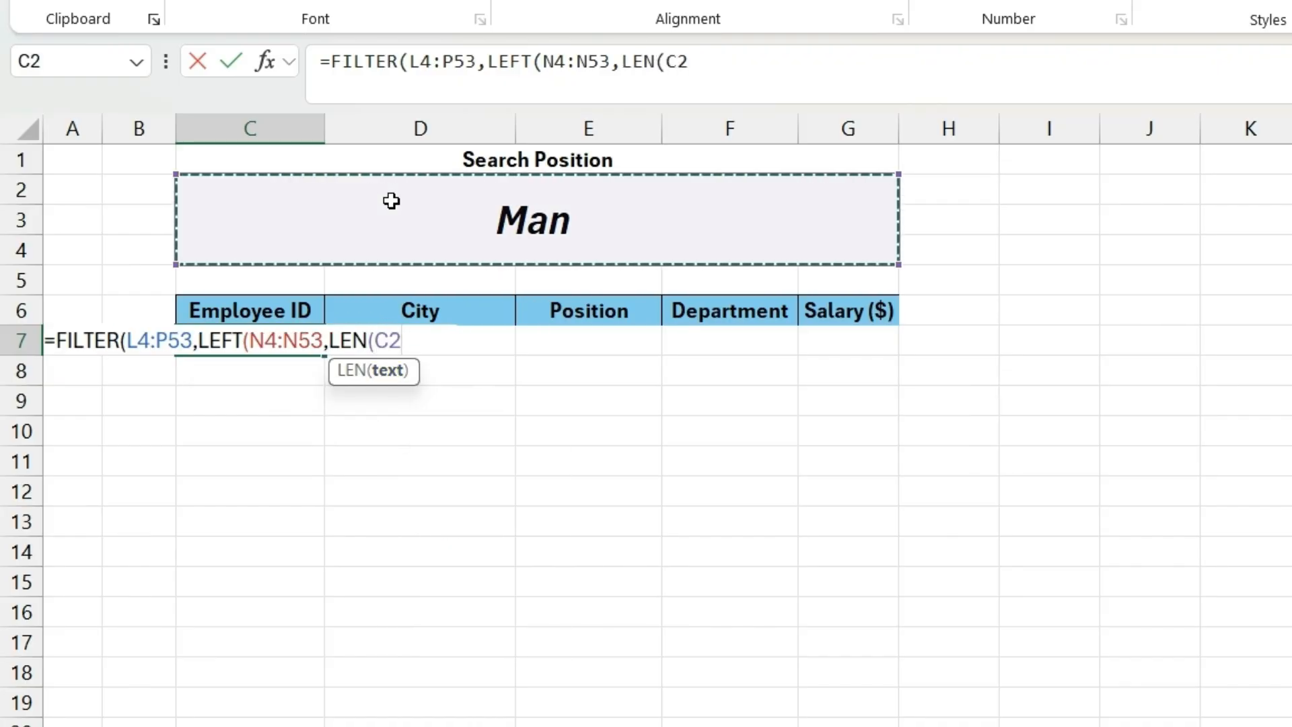
Step: Close LEN and LEFT with two parentheses, then compare against C2
text())
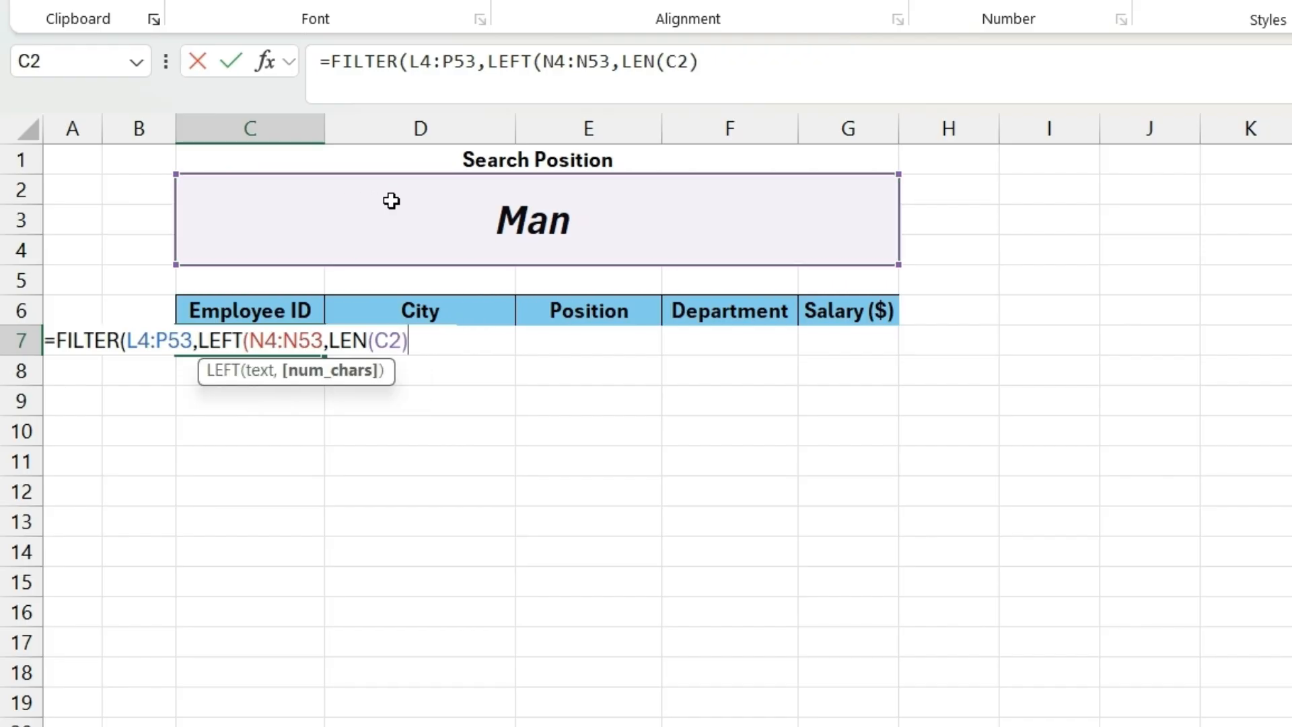
text())
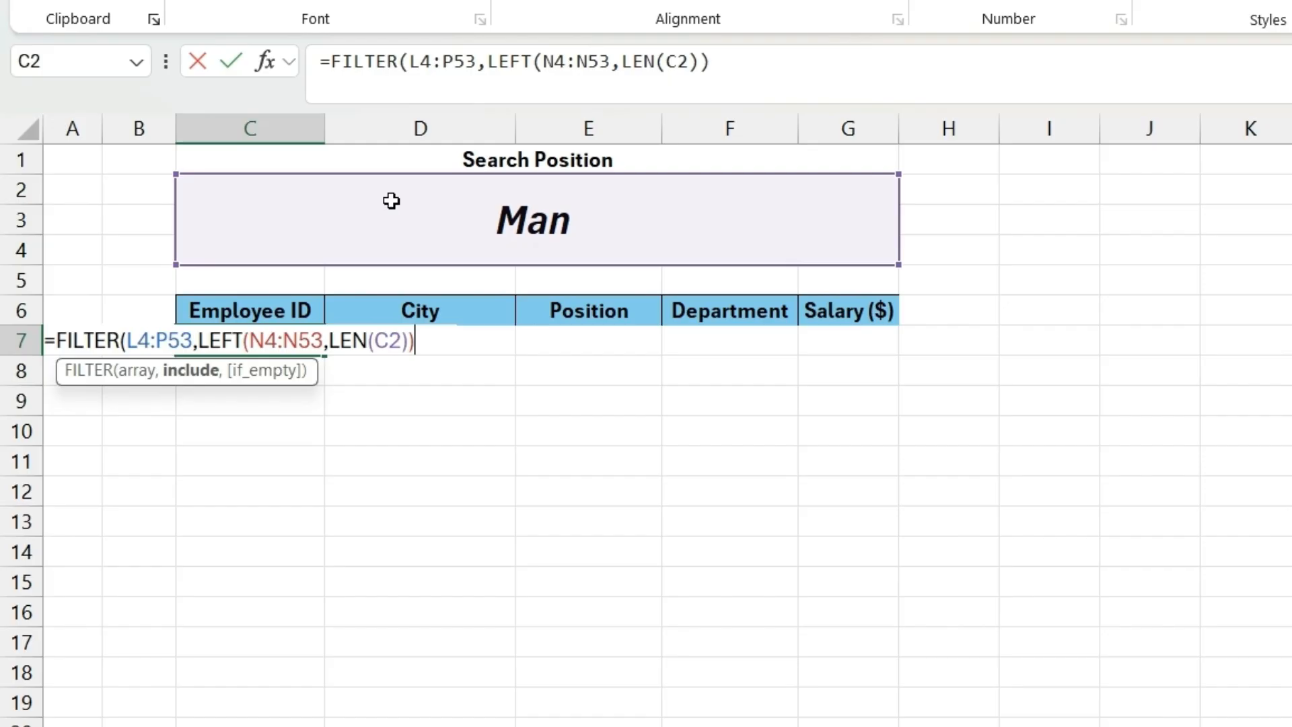
mouse_move(555, 271)
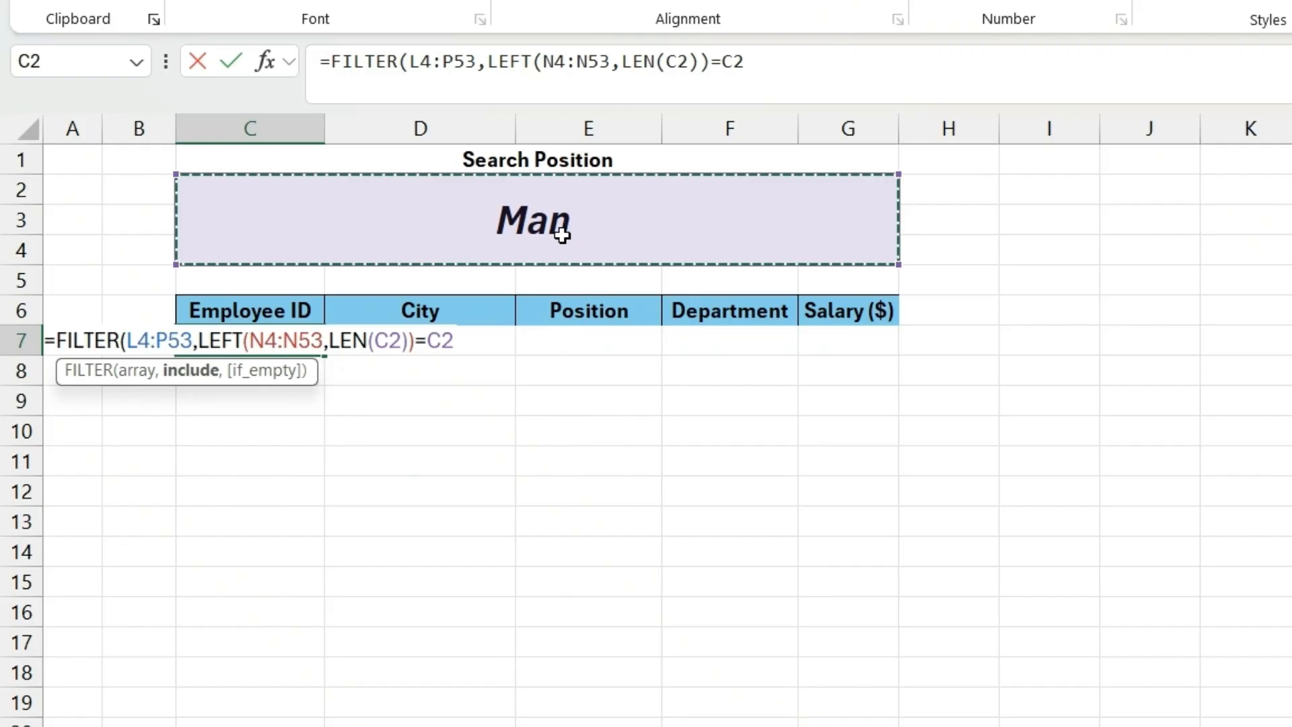
Step: Add the "No Match Found" fallback and close the FILTER formula
text(,"")
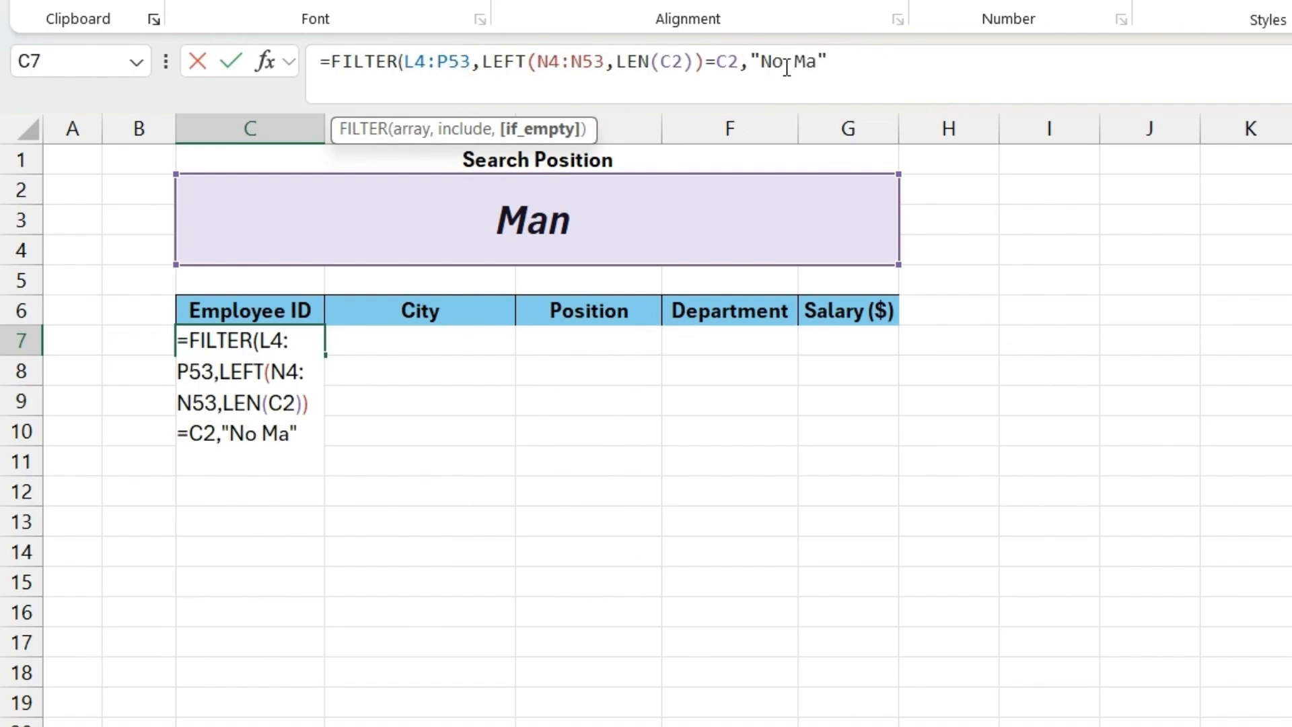
text(tch)
click(537, 219)
text(dev)
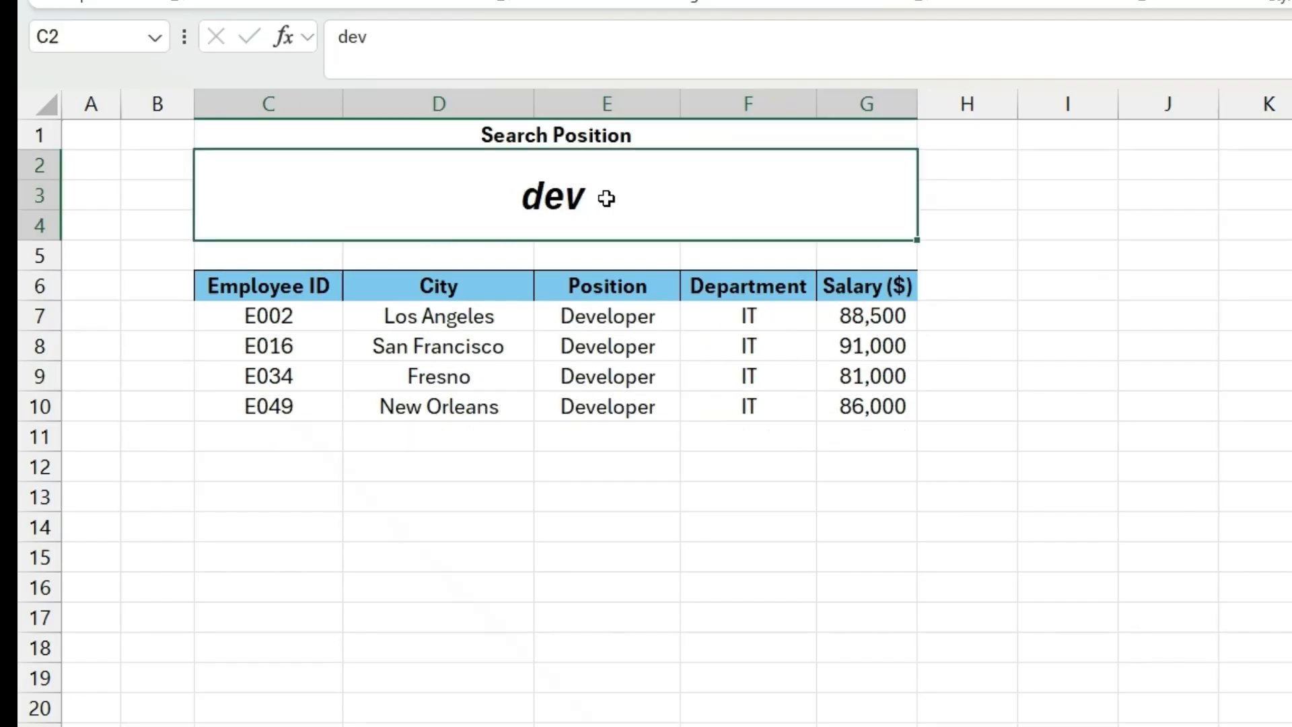
Step: Replace the search text 'dev' in C2 with 'Man'
text(Man)
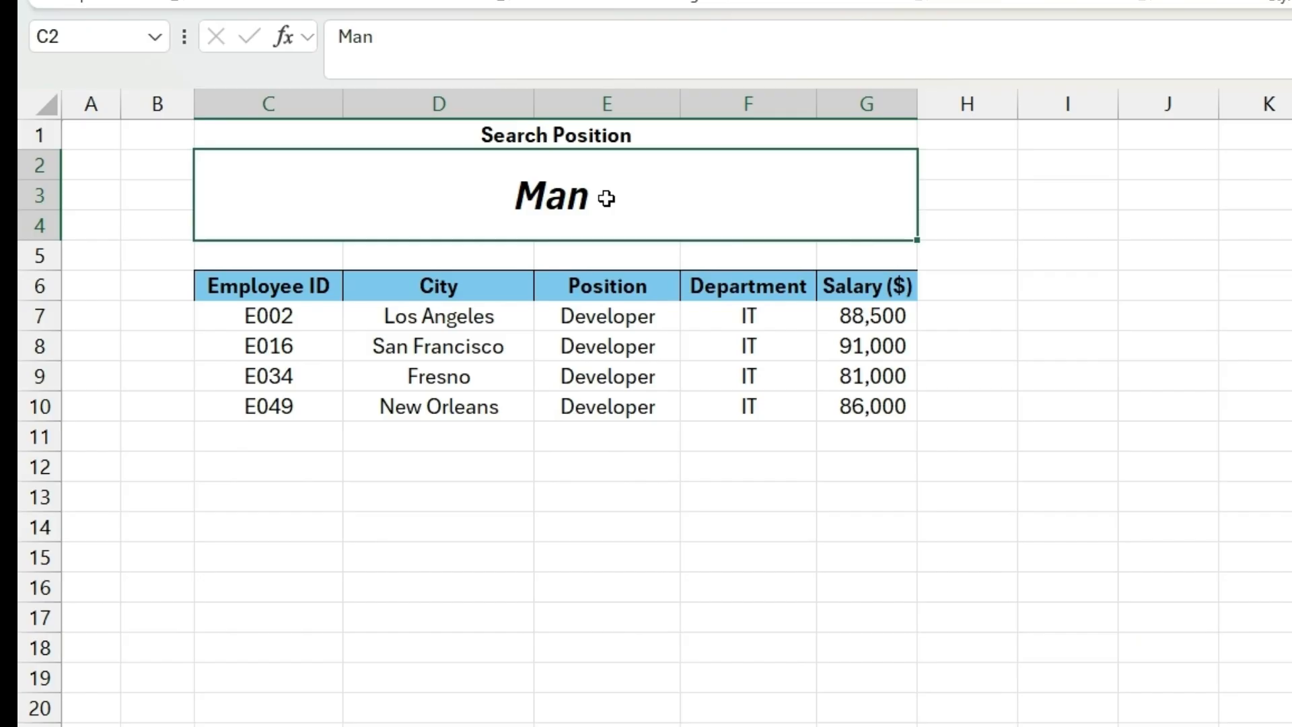